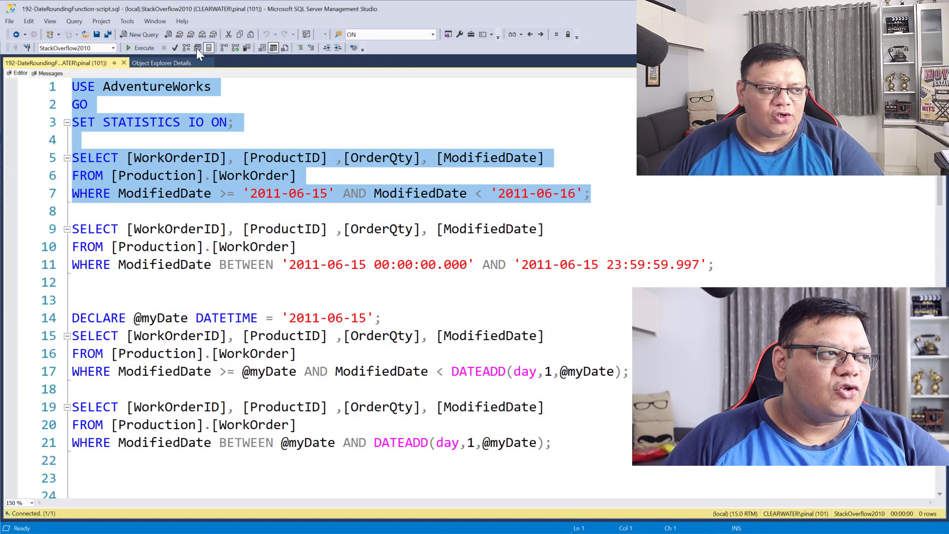
Execute the >= / < WorkOrder query for 2011-06-15 and inspect its 39 result rows
{"action": "left_click", "coordinate": [143, 48]}
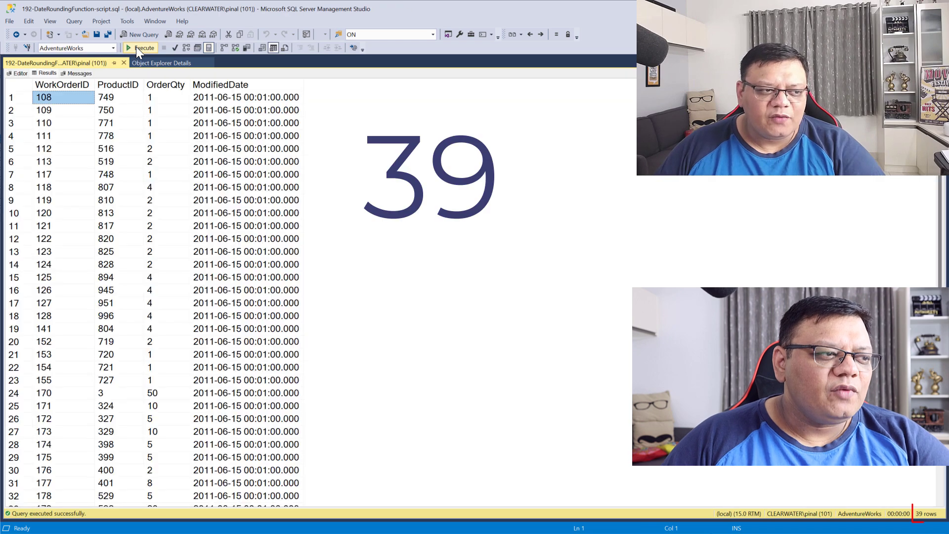
{"action": "left_click", "coordinate": [246, 200]}
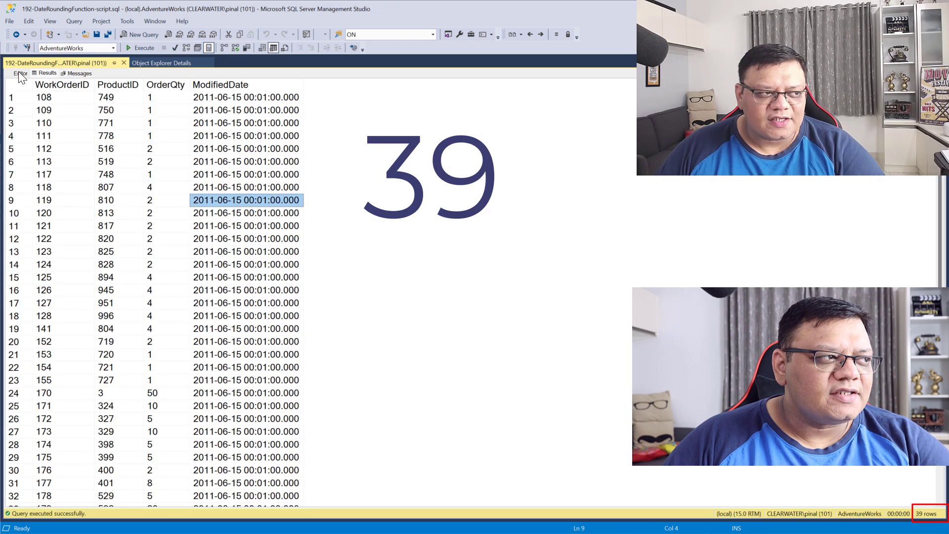
Run the BETWEEN query with a 23:59:59.999 end bound (56 rows), then revert it to .997
{"action": "left_click", "coordinate": [20, 73]}
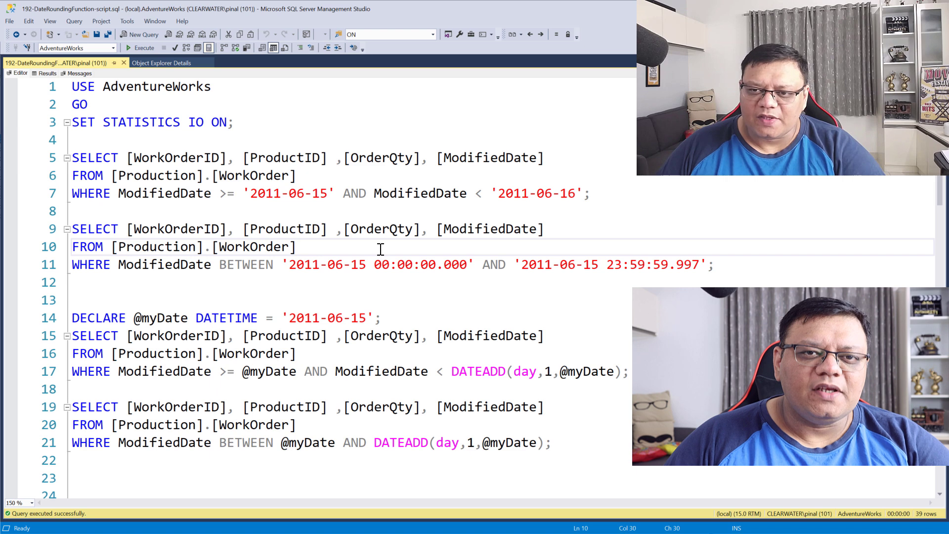
{"action": "mouse_move", "coordinate": [289, 265]}
{"action": "type", "text": "9"}
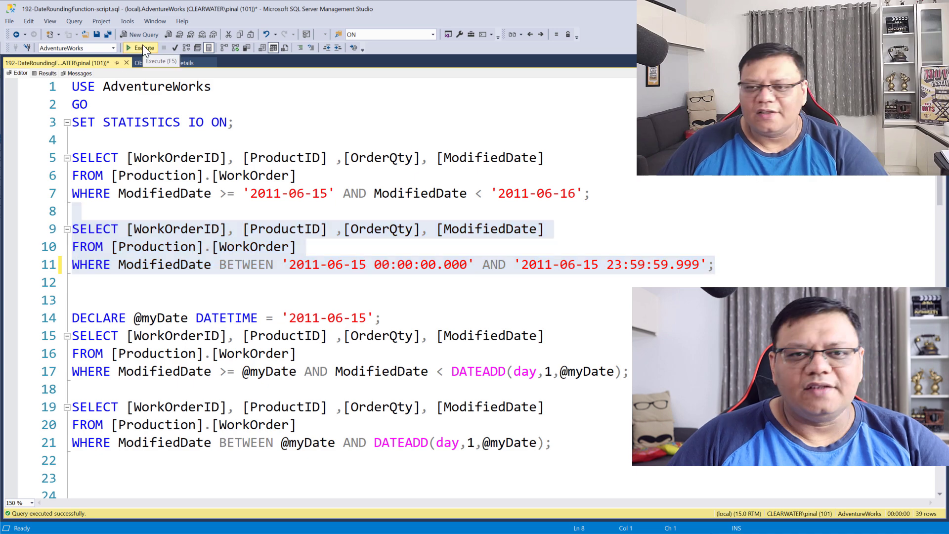
{"action": "left_click", "coordinate": [144, 48]}
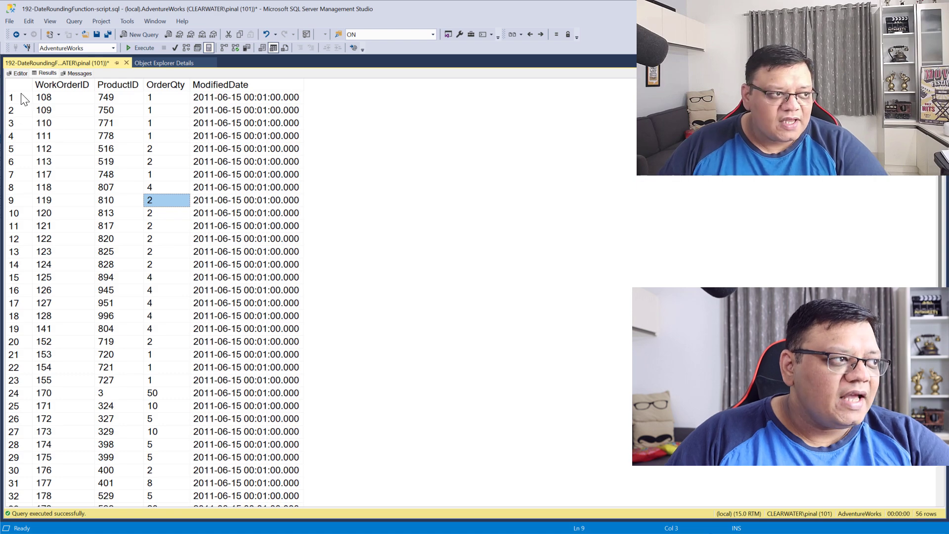
{"action": "left_click", "coordinate": [20, 72]}
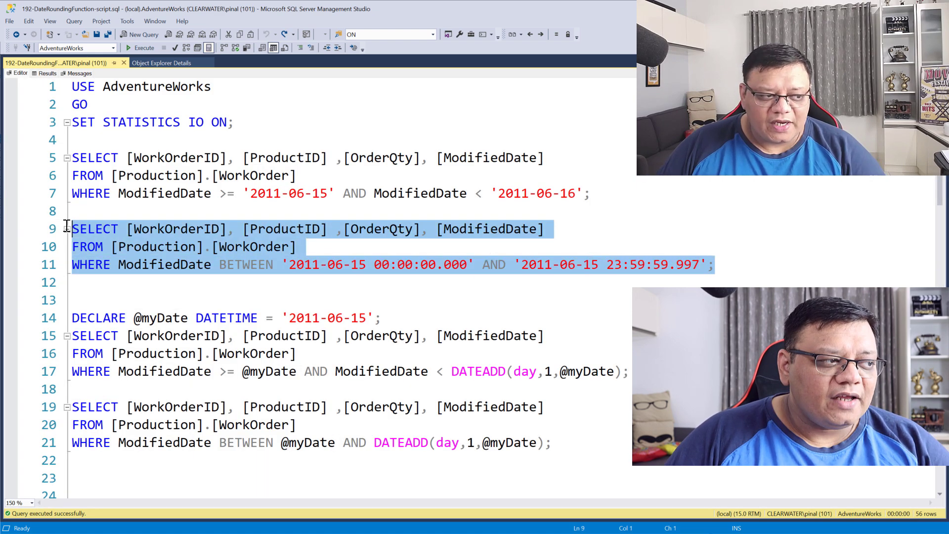
Rerun the BETWEEN query ending at 23:59:59.997, confirm 39 rows, and return to the editor
{"action": "left_click", "coordinate": [143, 47]}
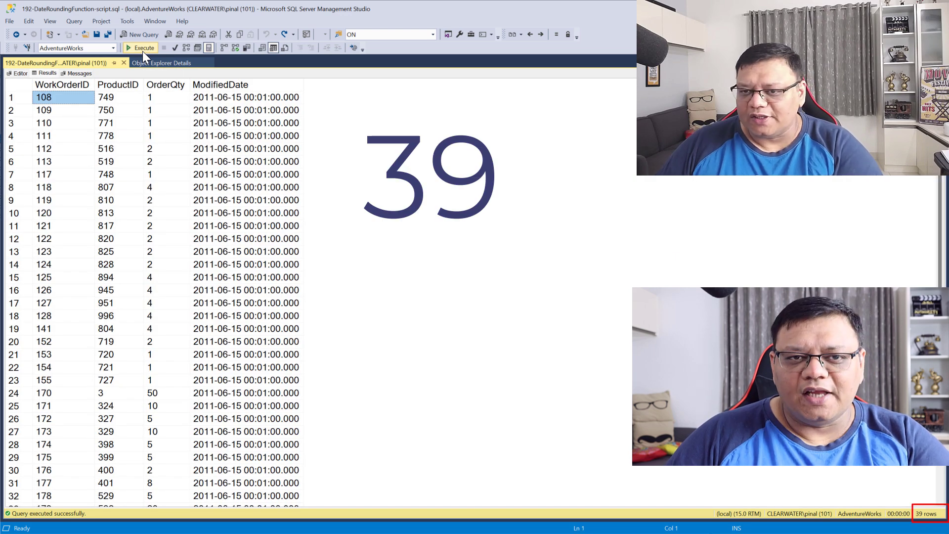
{"action": "left_click", "coordinate": [18, 73]}
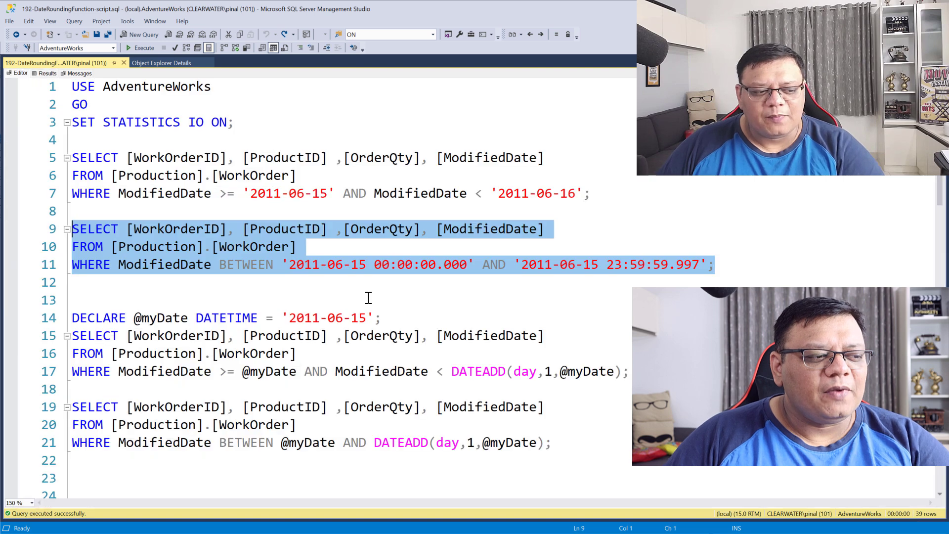
{"action": "left_click", "coordinate": [375, 299]}
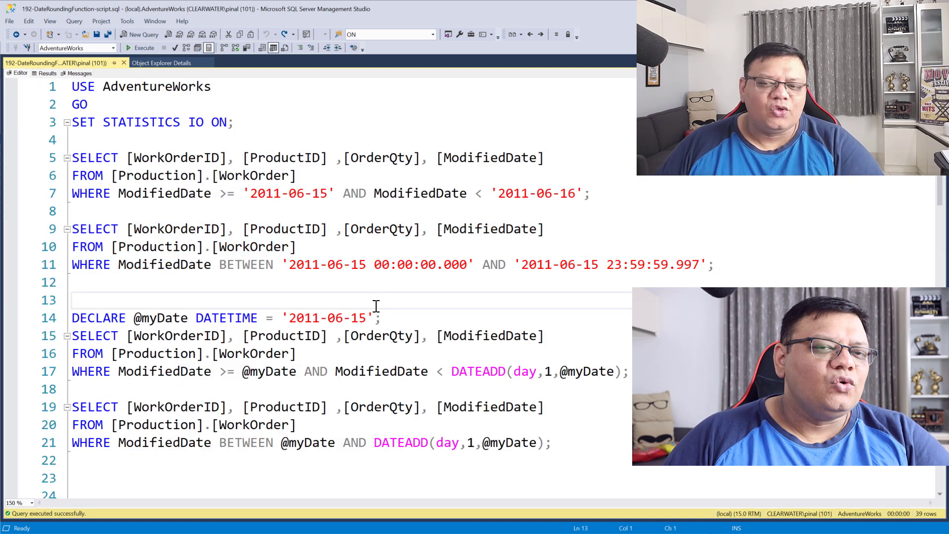
{"action": "double_click", "coordinate": [479, 372]}
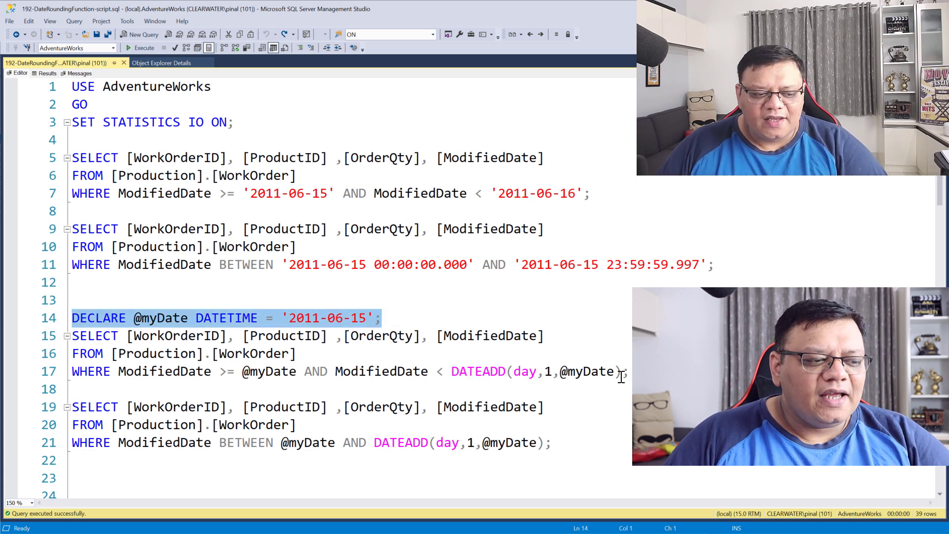
{"action": "mouse_move", "coordinate": [450, 371]}
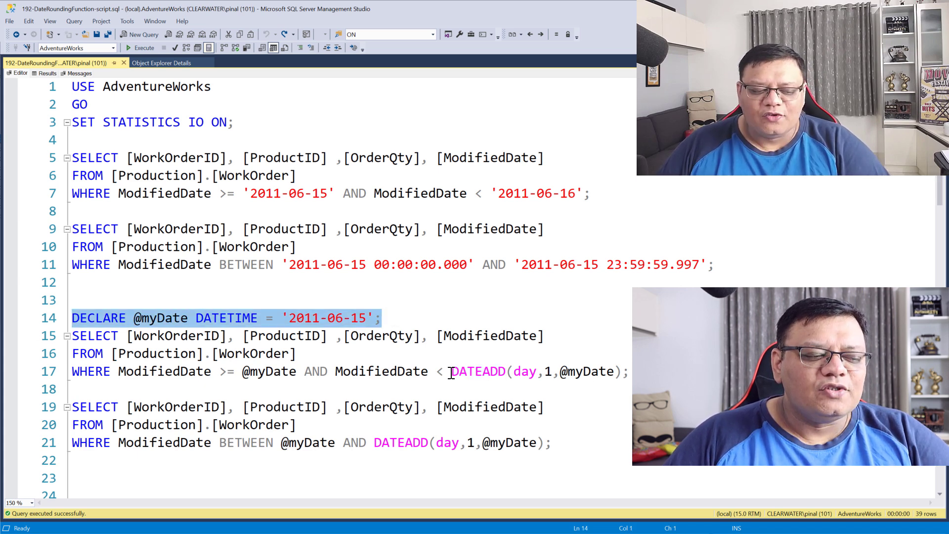
{"action": "left_click", "coordinate": [630, 371]}
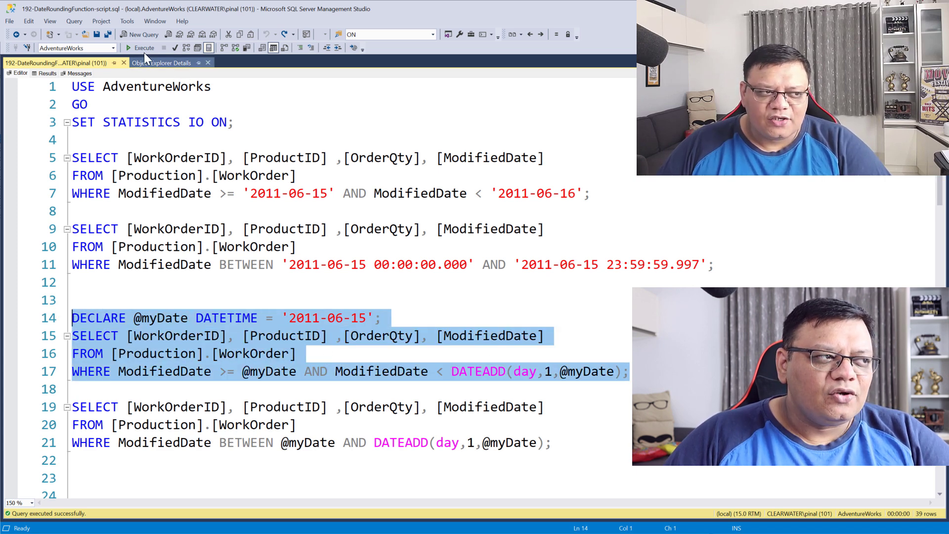
{"action": "left_click", "coordinate": [141, 48]}
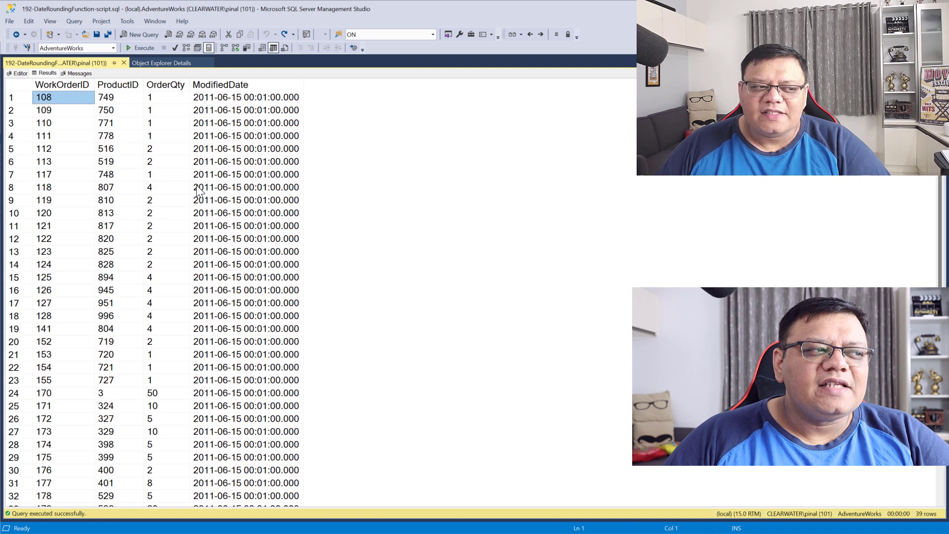
{"action": "left_click", "coordinate": [246, 187]}
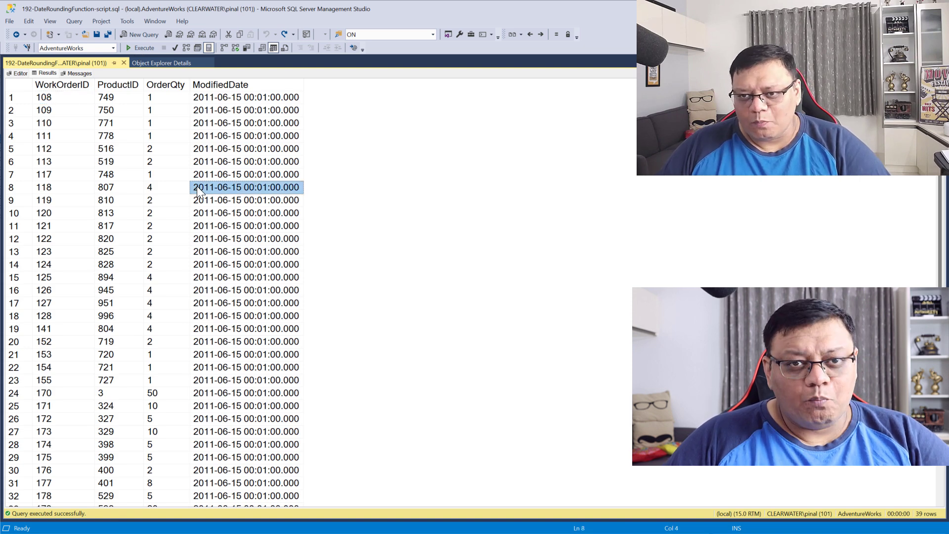
{"action": "left_click", "coordinate": [20, 72]}
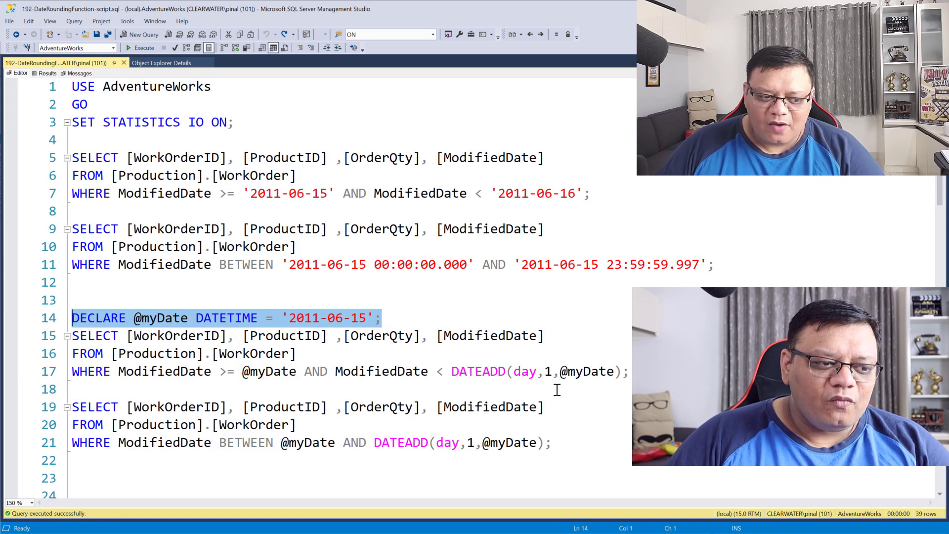
{"action": "key", "text": "Return"}
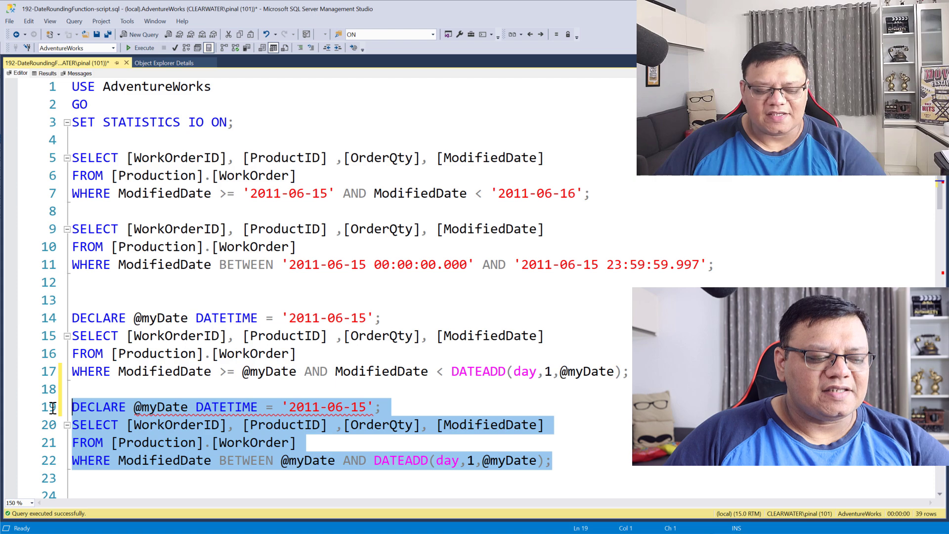
{"action": "left_click", "coordinate": [140, 48]}
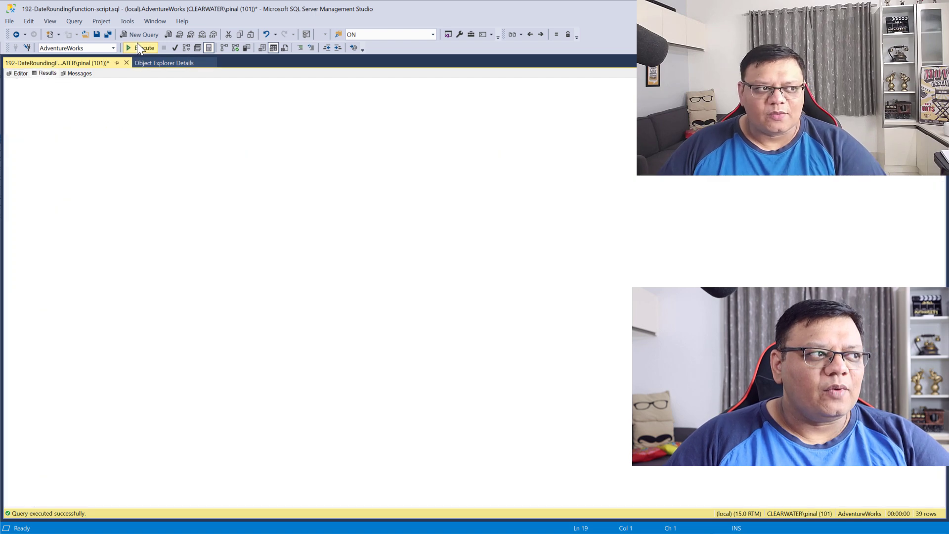
{"action": "left_click", "coordinate": [143, 48]}
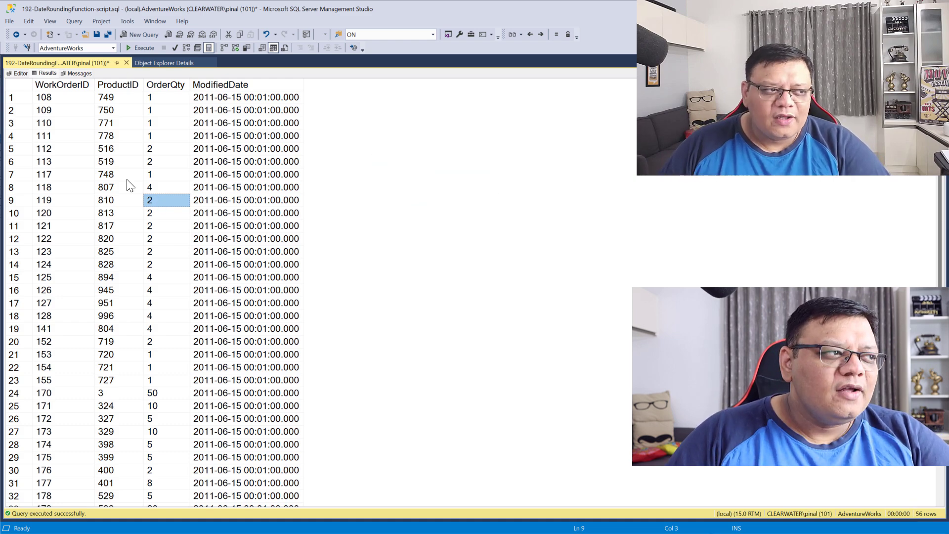
{"action": "left_click", "coordinate": [19, 73]}
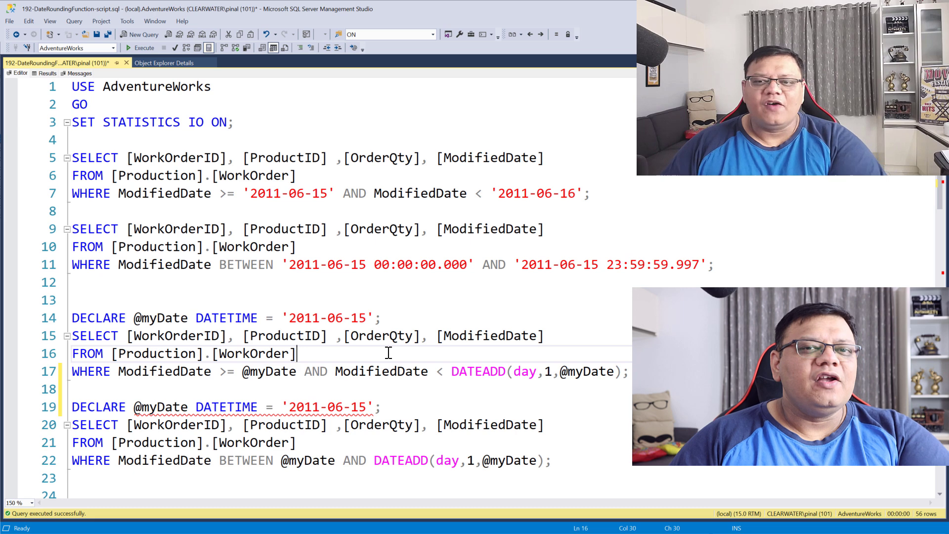